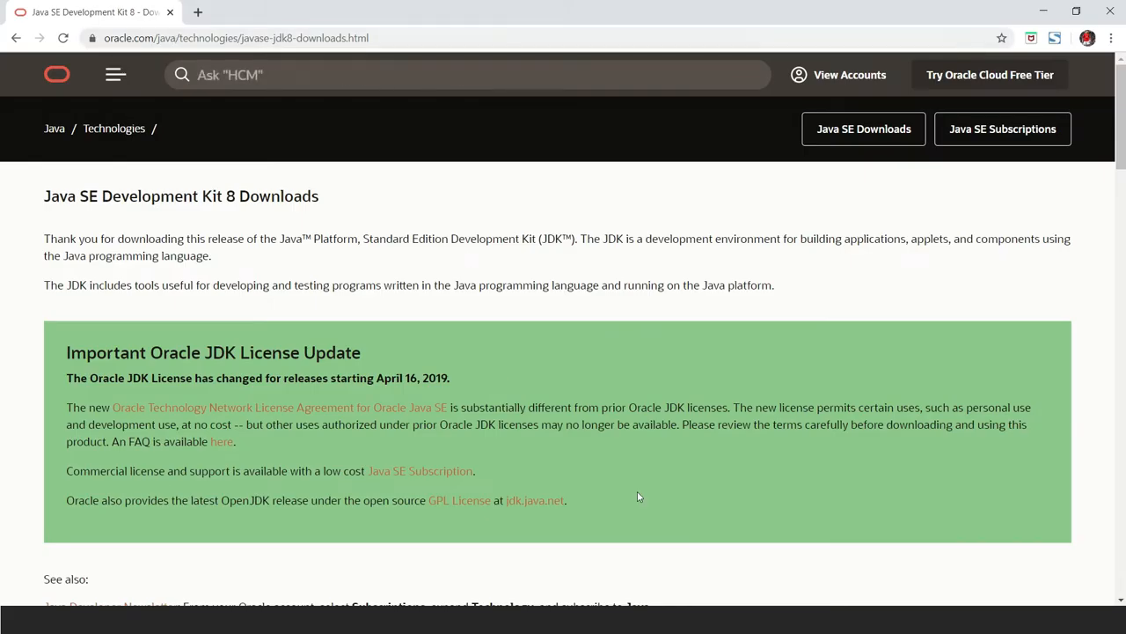
Scroll the Java SE 8 downloads page to the jdk-8u241-windows-x64.exe row.
scroll(down, 3)
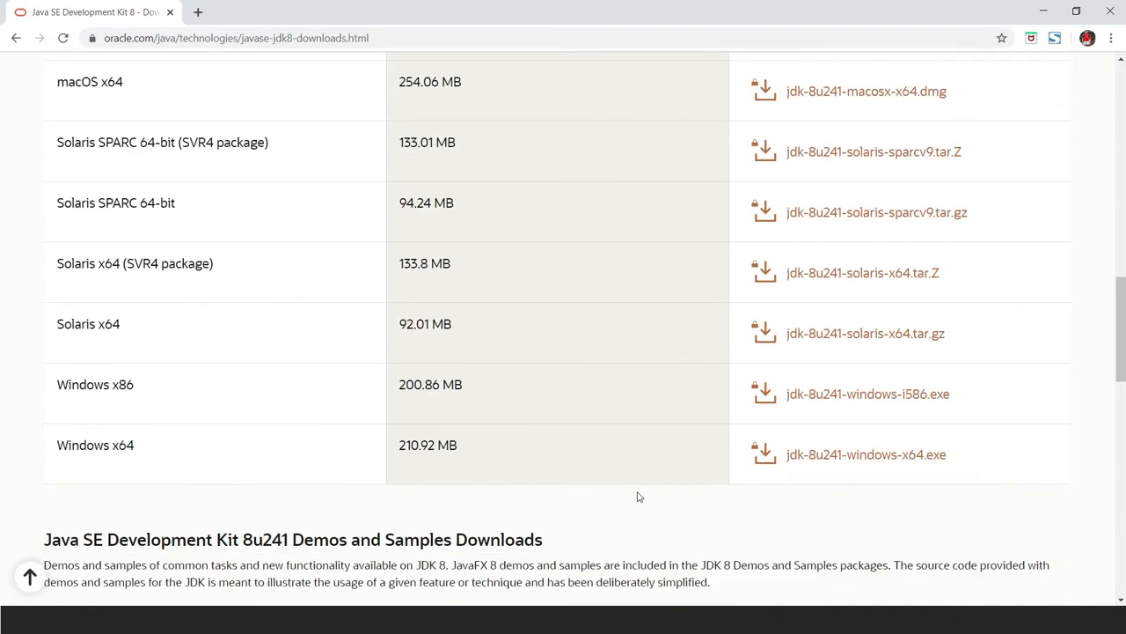
scroll(down, 3)
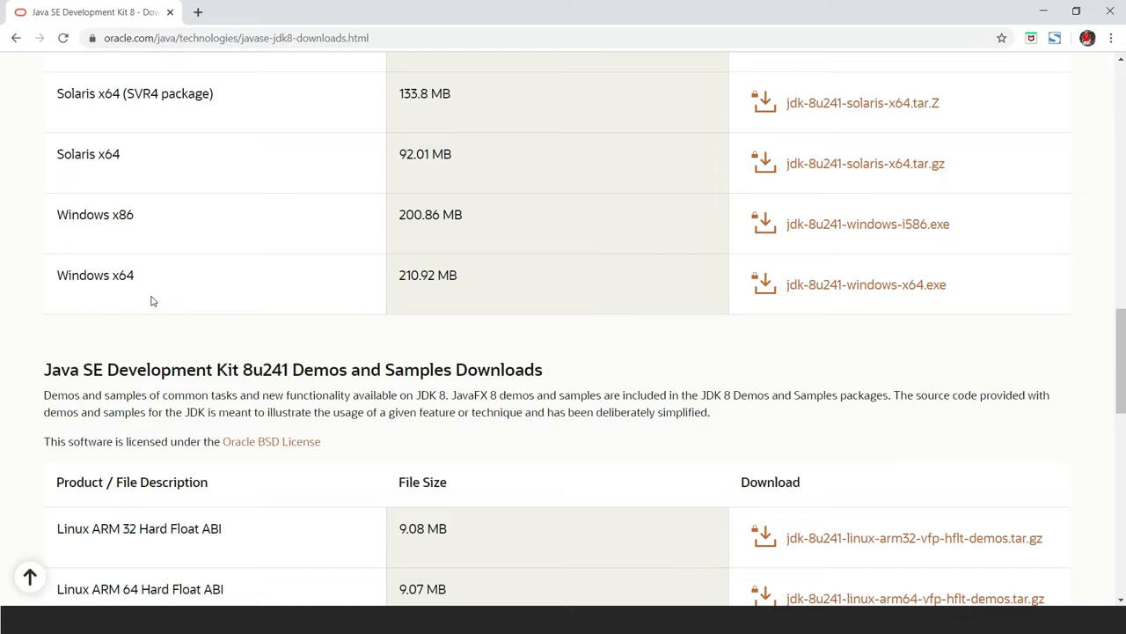
mouse_move(866, 285)
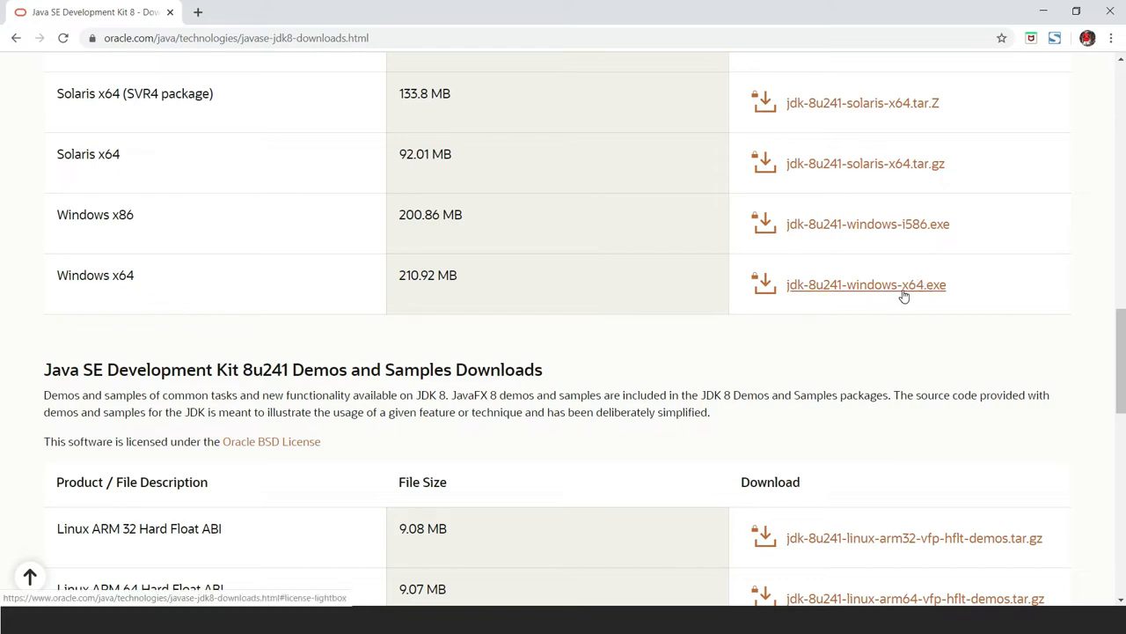
mouse_move(917, 336)
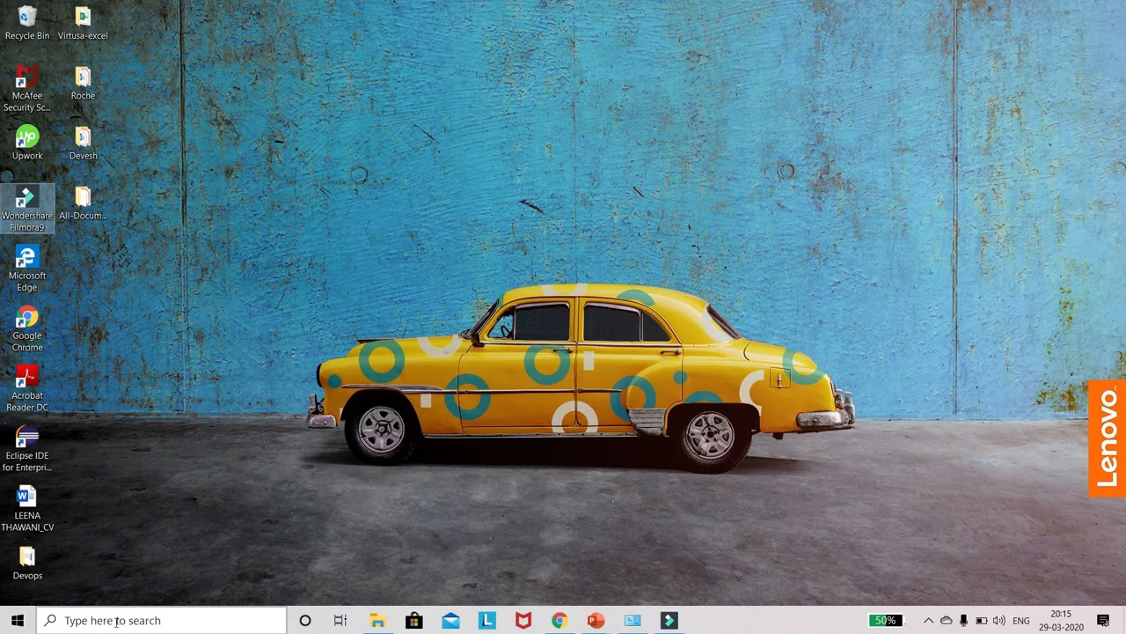
Launch Command Prompt from Start search and run java -version.
text(cm)
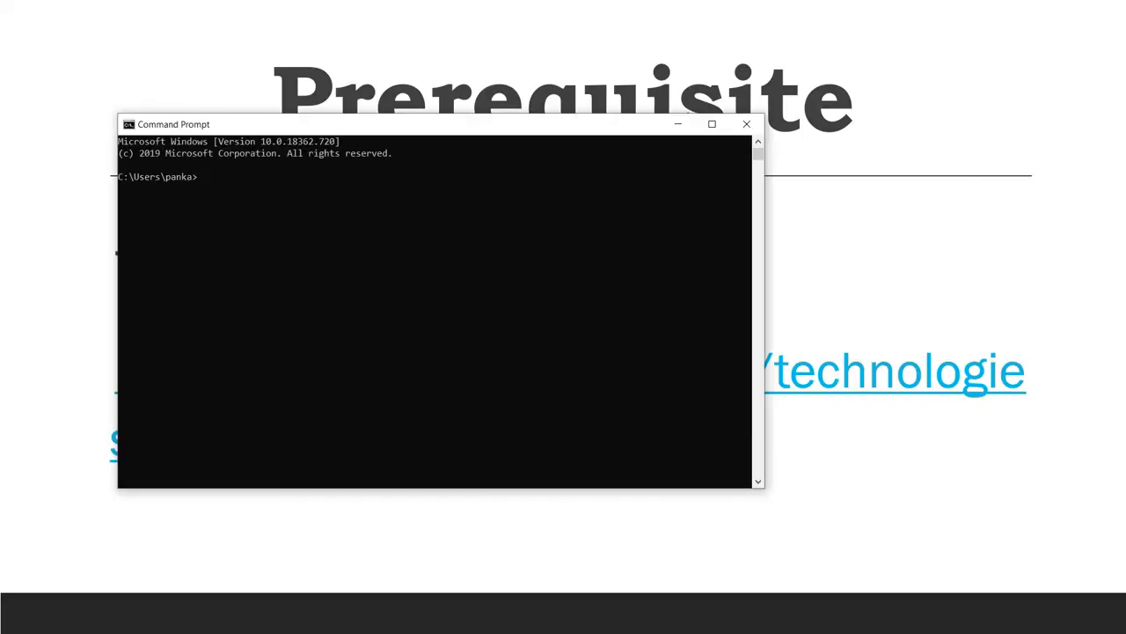
text(java -versi)
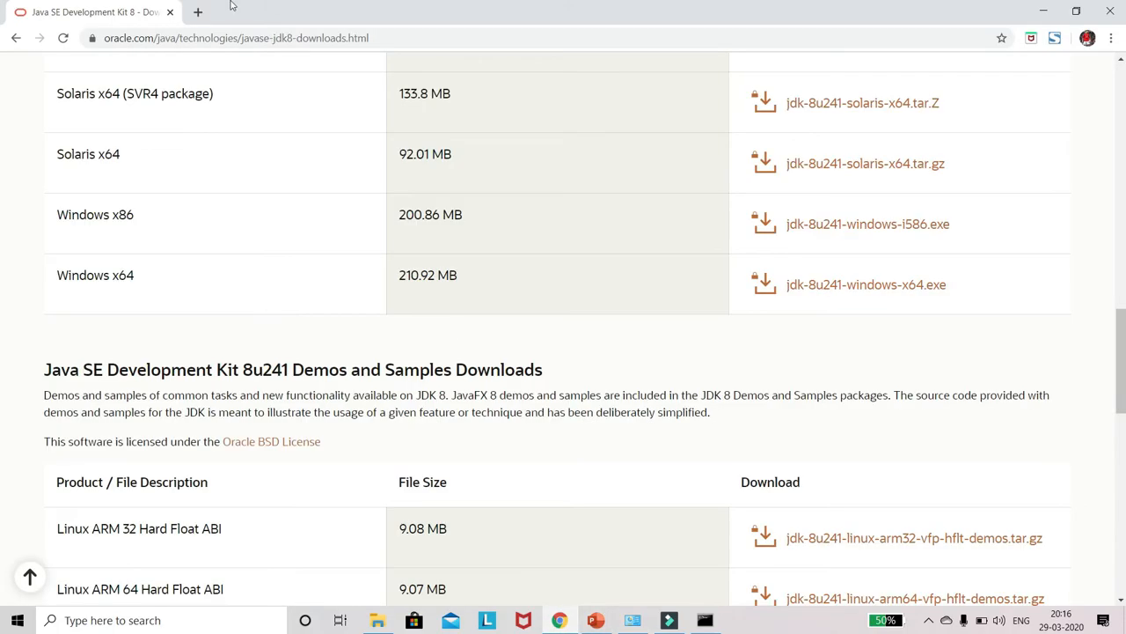
Go to jenkins.io in a new tab and reach its Download page.
click(197, 11)
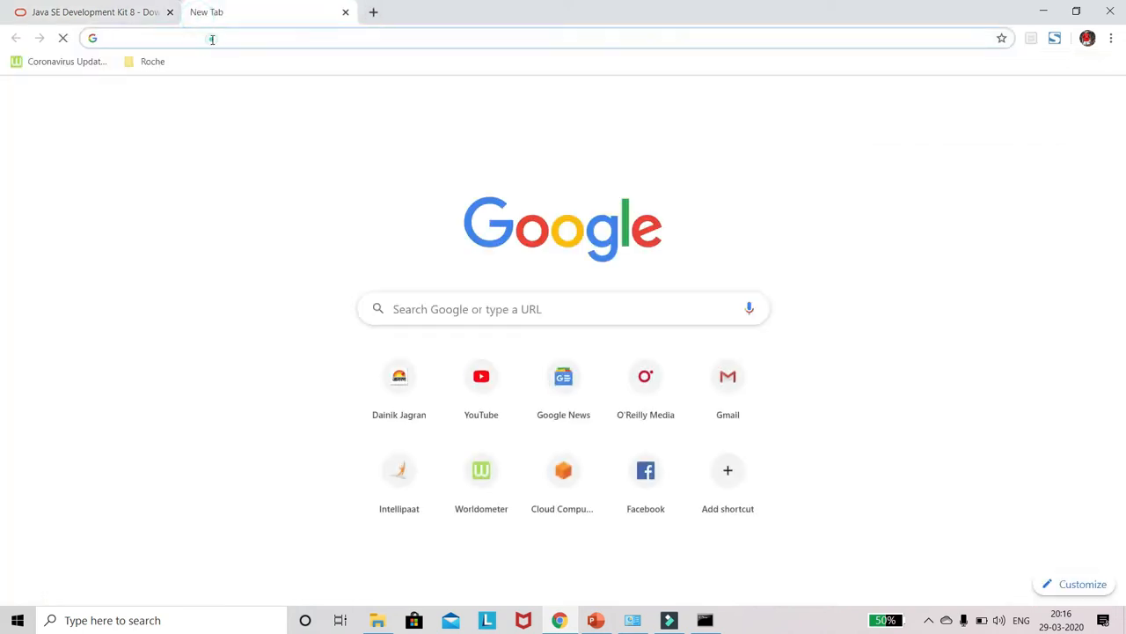
text(jenkins.io)
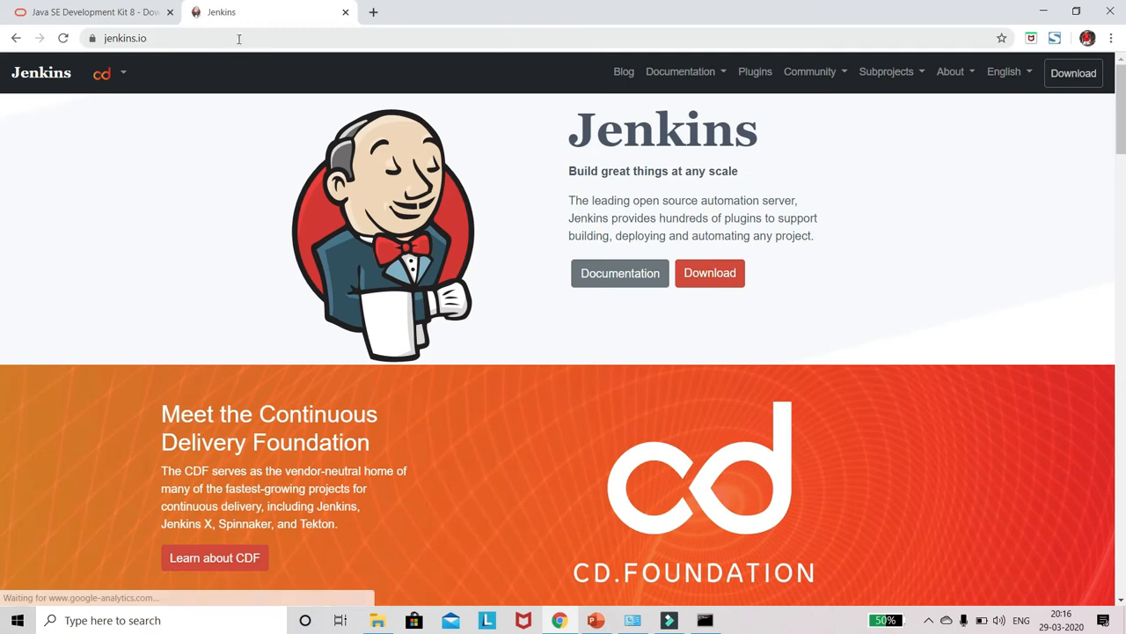
click(710, 273)
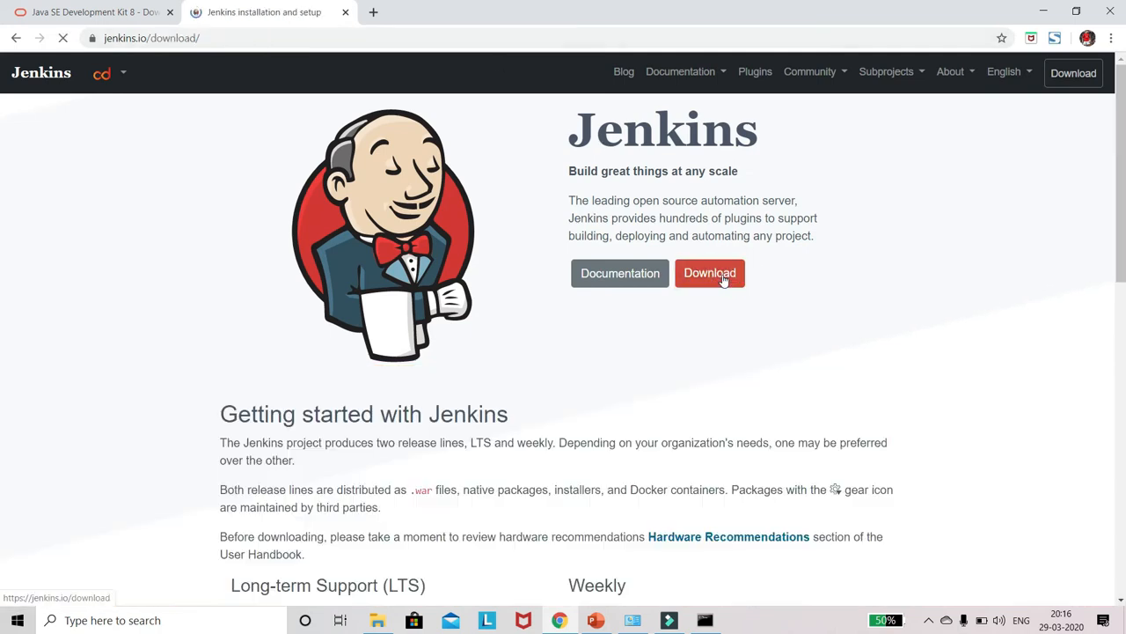
Download the Jenkins 2.222.1 Long-term Support Windows installer.
scroll(down, 3)
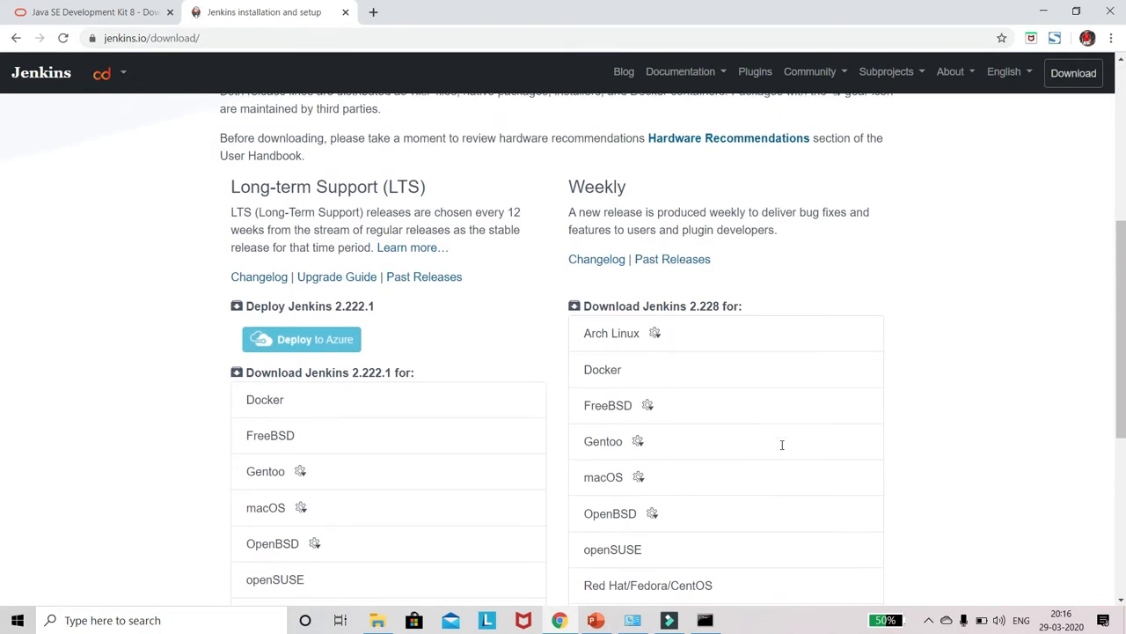
scroll(down, 3)
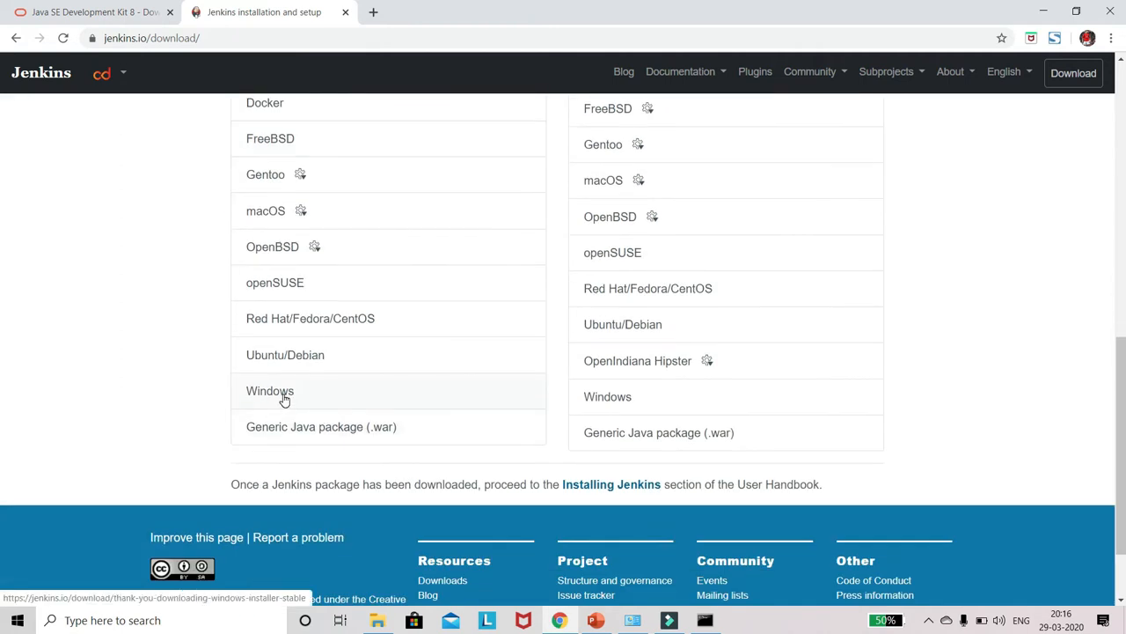
click(271, 391)
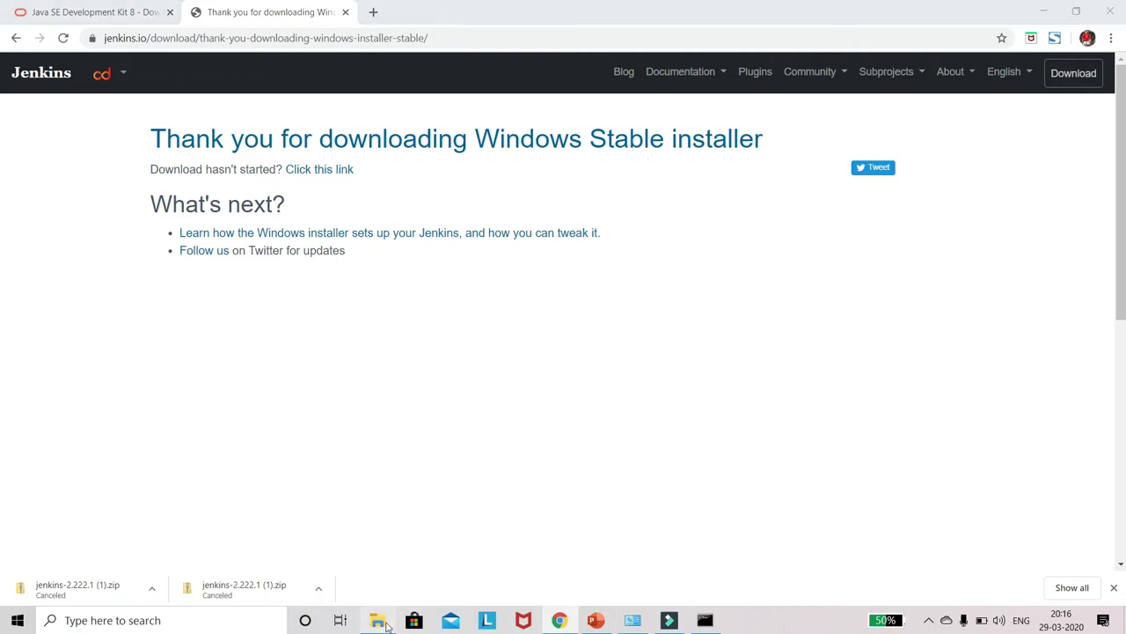
Extract the downloaded Jenkins zip into a jenkins-2.222.1 folder in Downloads.
click(377, 619)
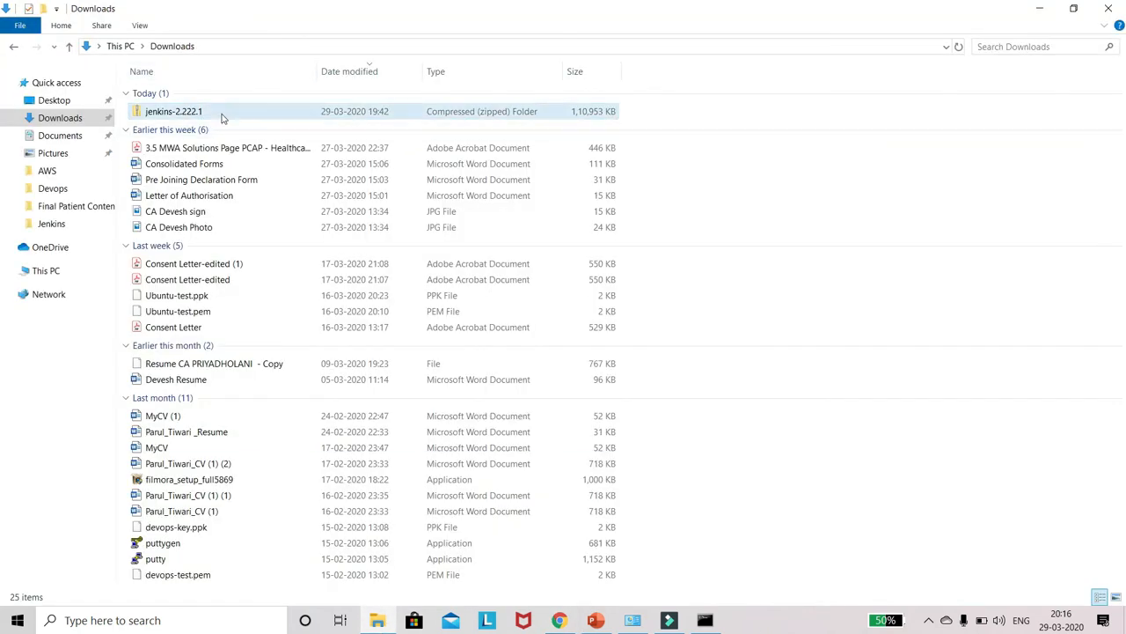
right_click(172, 110)
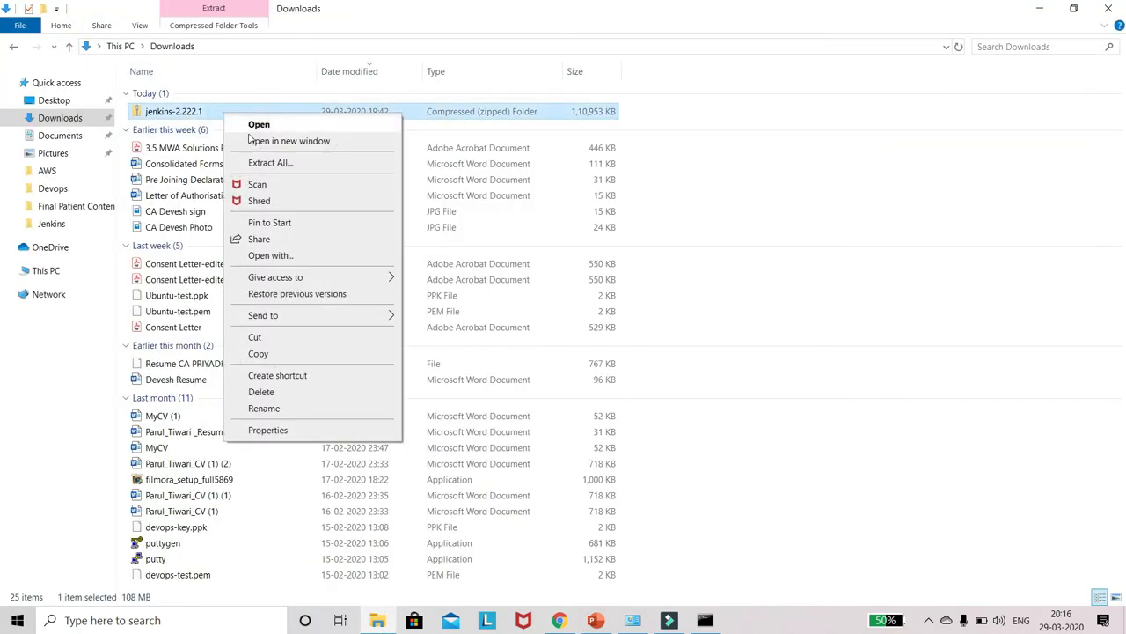
click(271, 162)
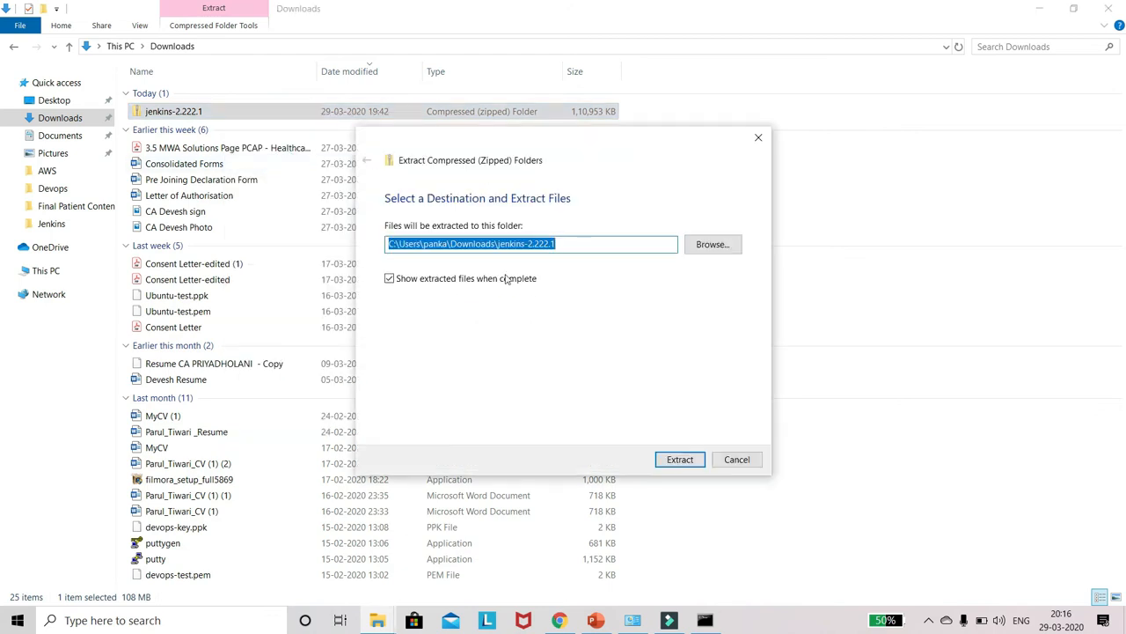
click(680, 457)
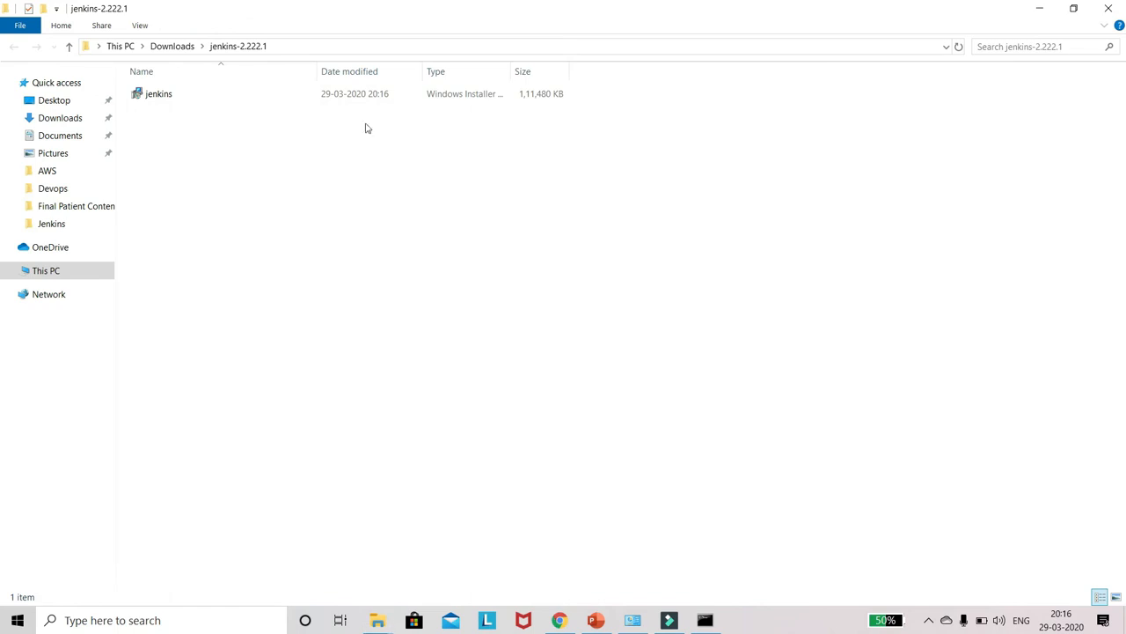
Go into the extracted jenkins-2.222.1 folder and select the jenkins installer.
click(69, 45)
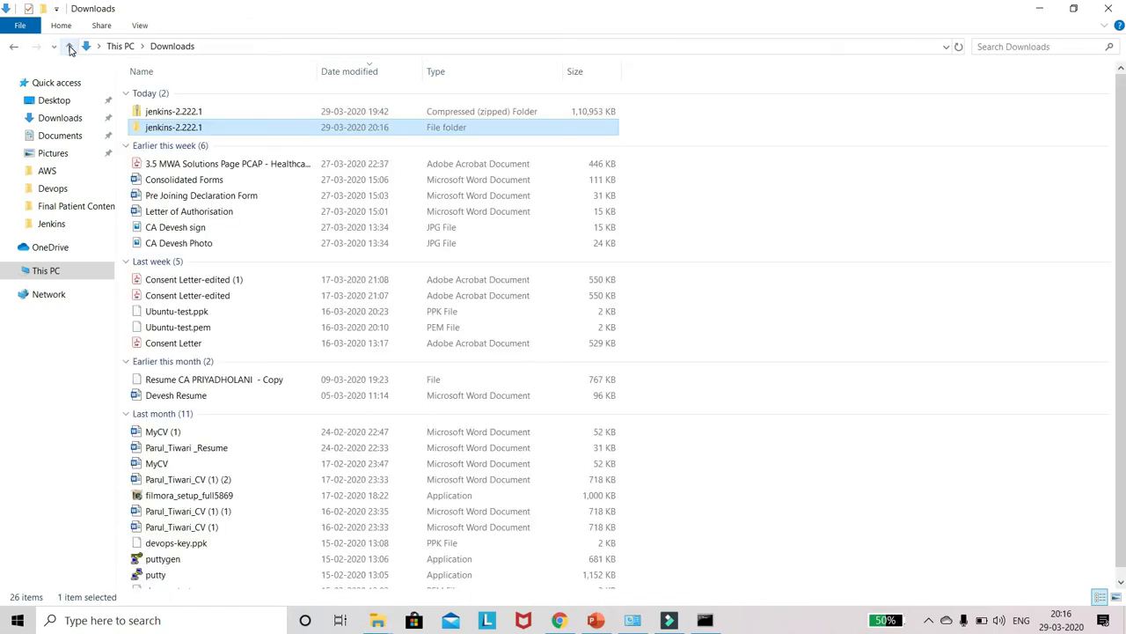
mouse_move(202, 127)
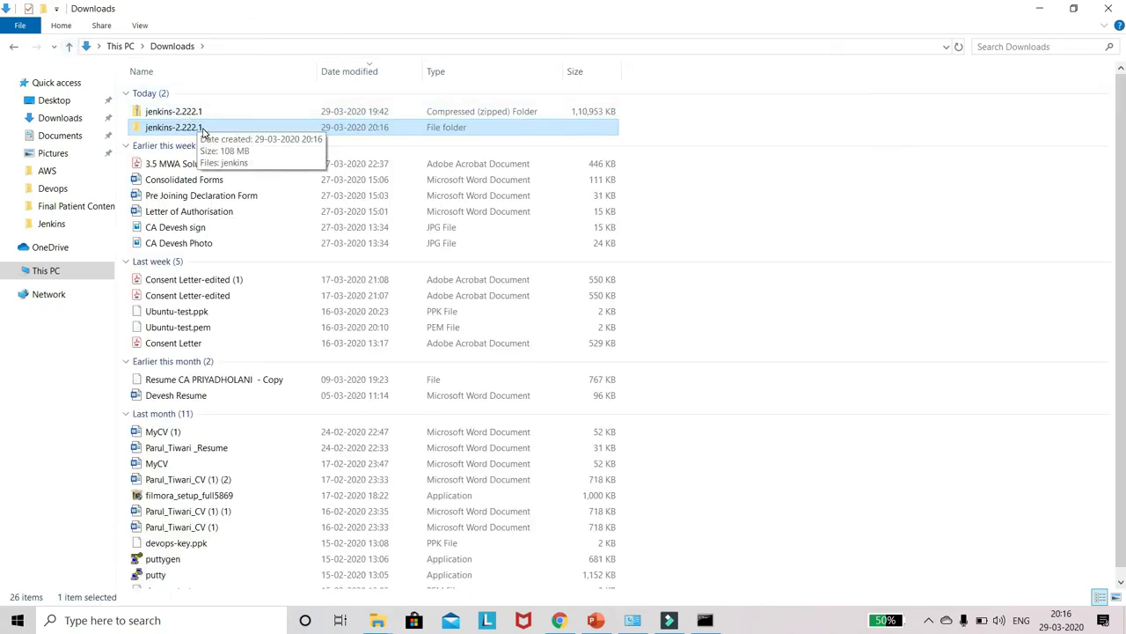
double_click(172, 127)
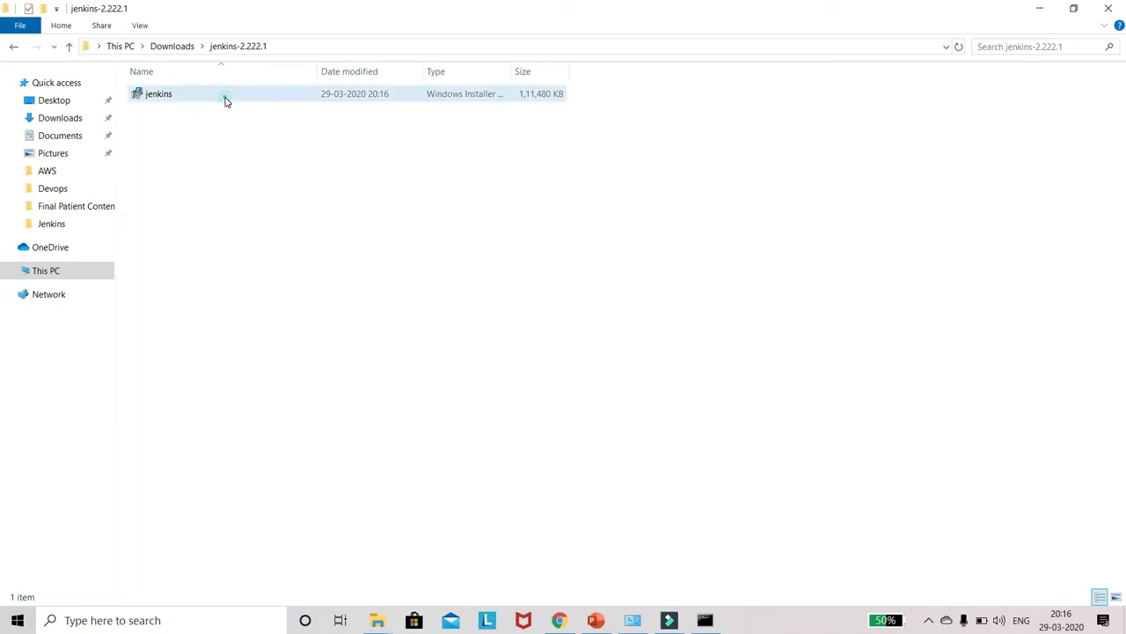
click(158, 93)
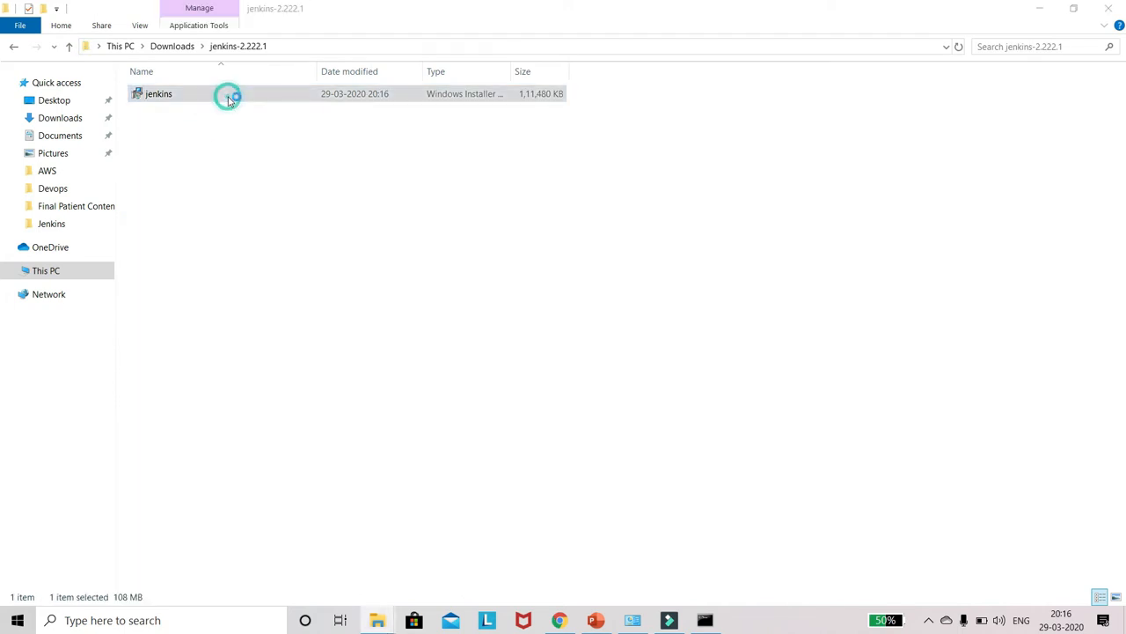
Run the Jenkins 2.222.1 setup with the default C:\Program Files (x86)\Jenkins\ folder through to Finish.
double_click(158, 93)
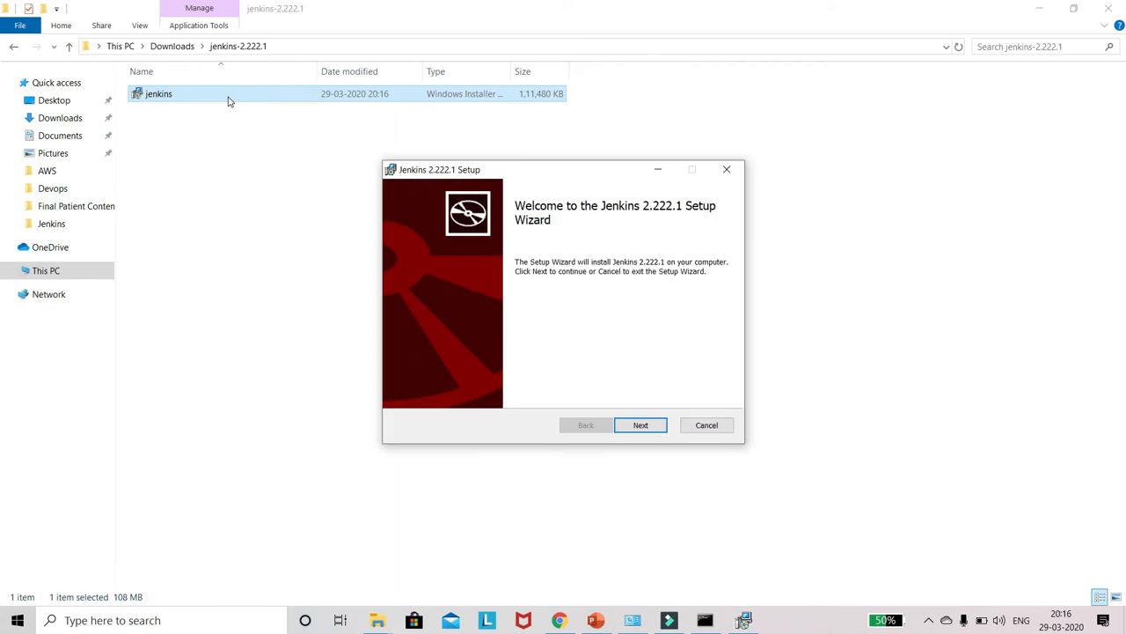
click(641, 425)
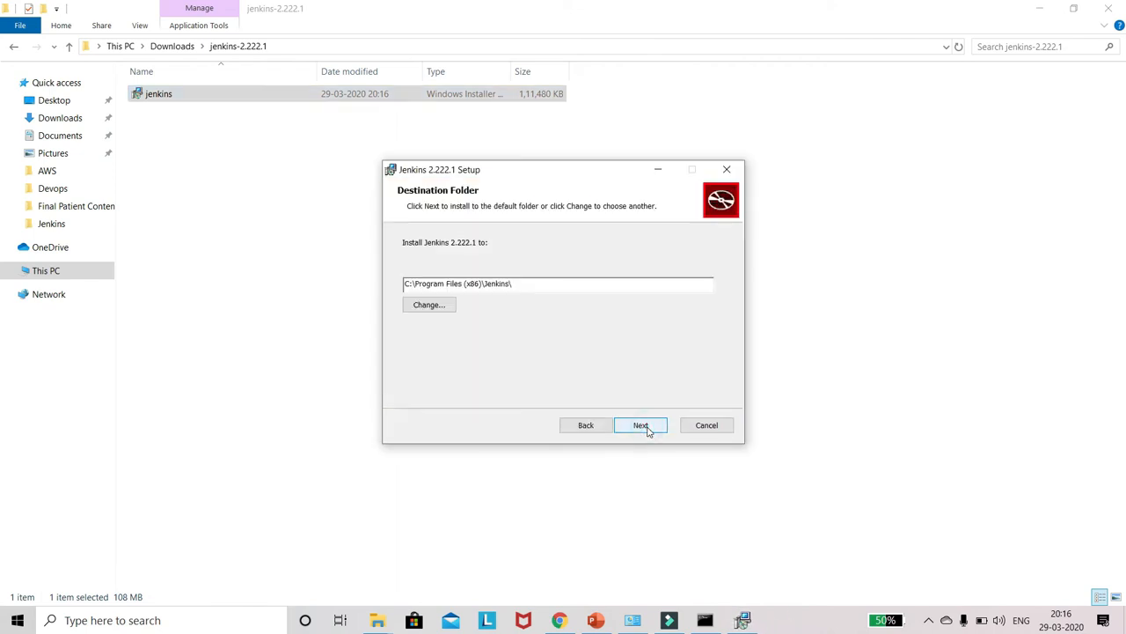
click(640, 424)
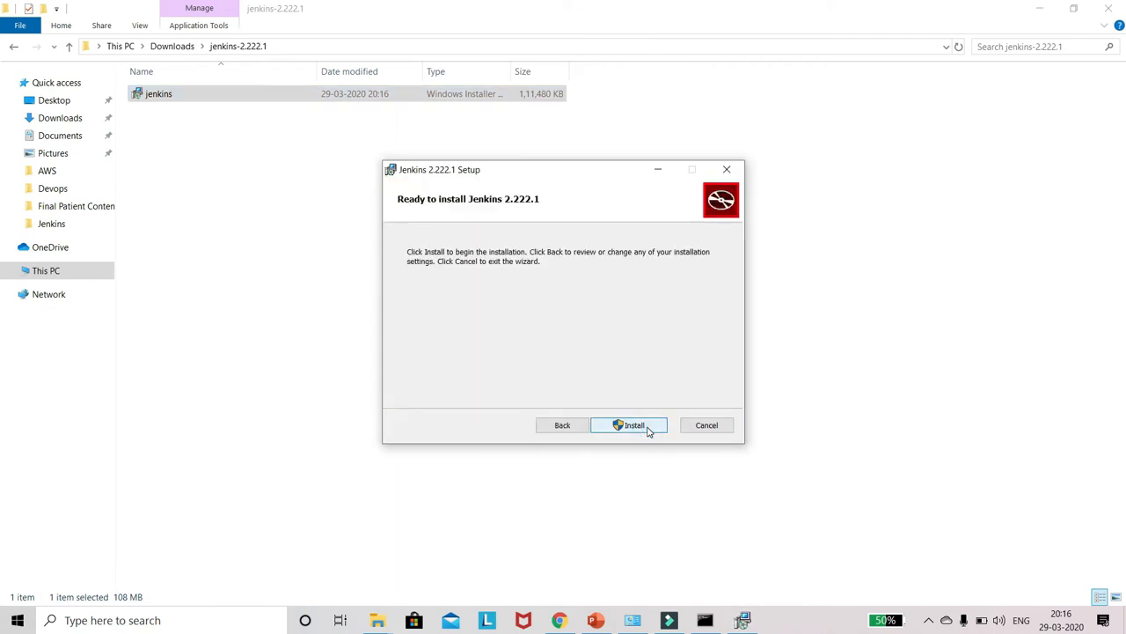
click(630, 425)
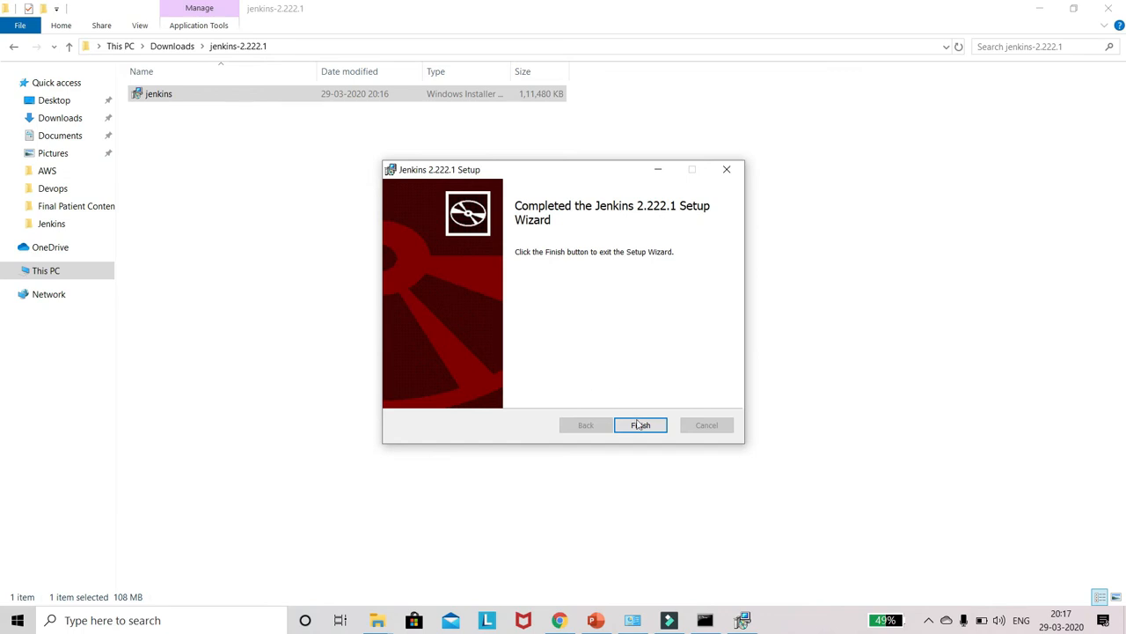
click(640, 424)
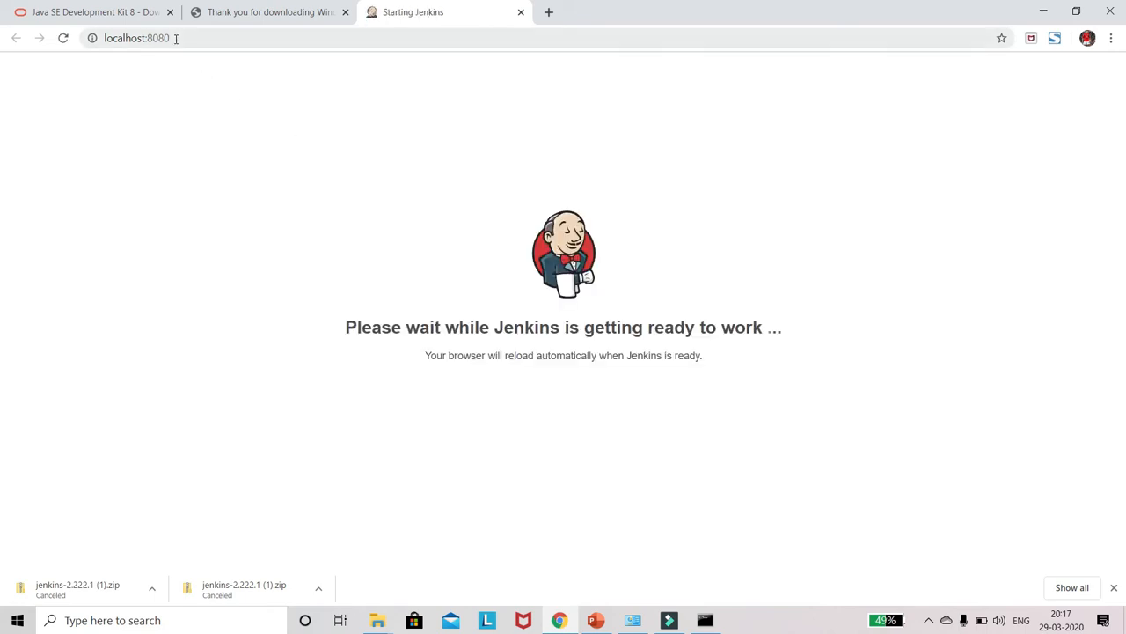
Select the localhost:8080 address while Jenkins finishes starting up.
double_click(157, 39)
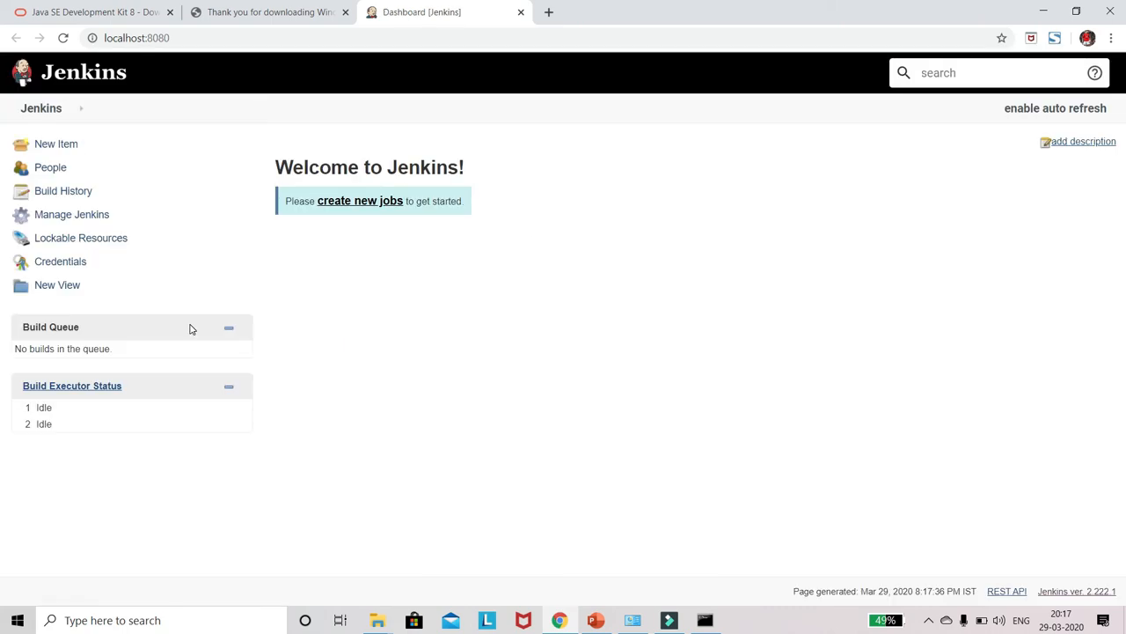
mouse_move(584, 150)
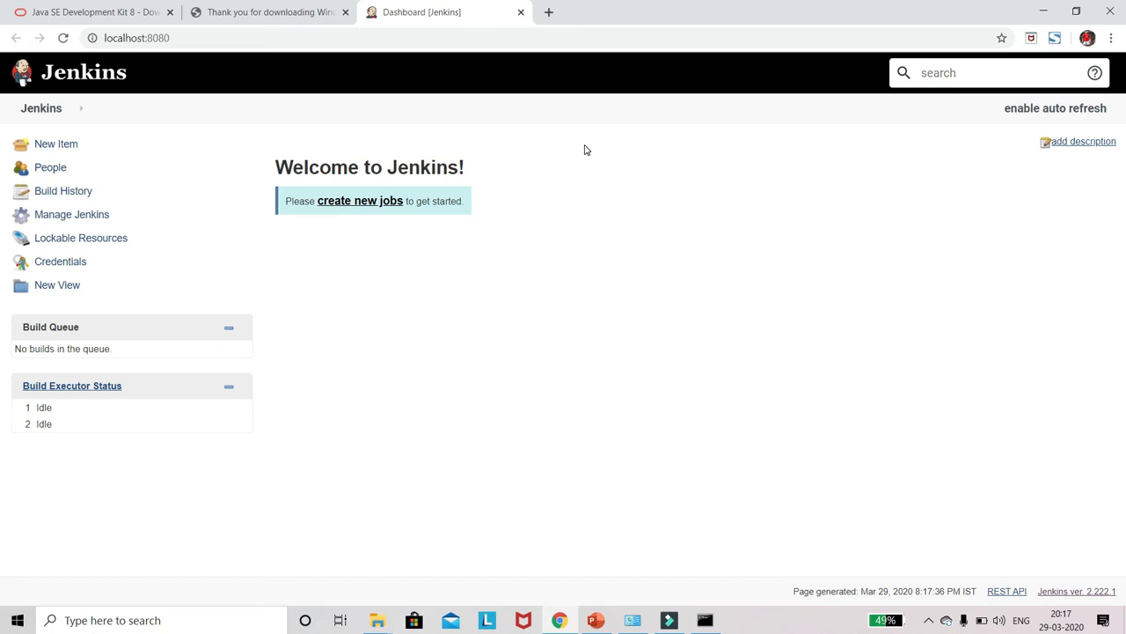
mouse_move(56, 144)
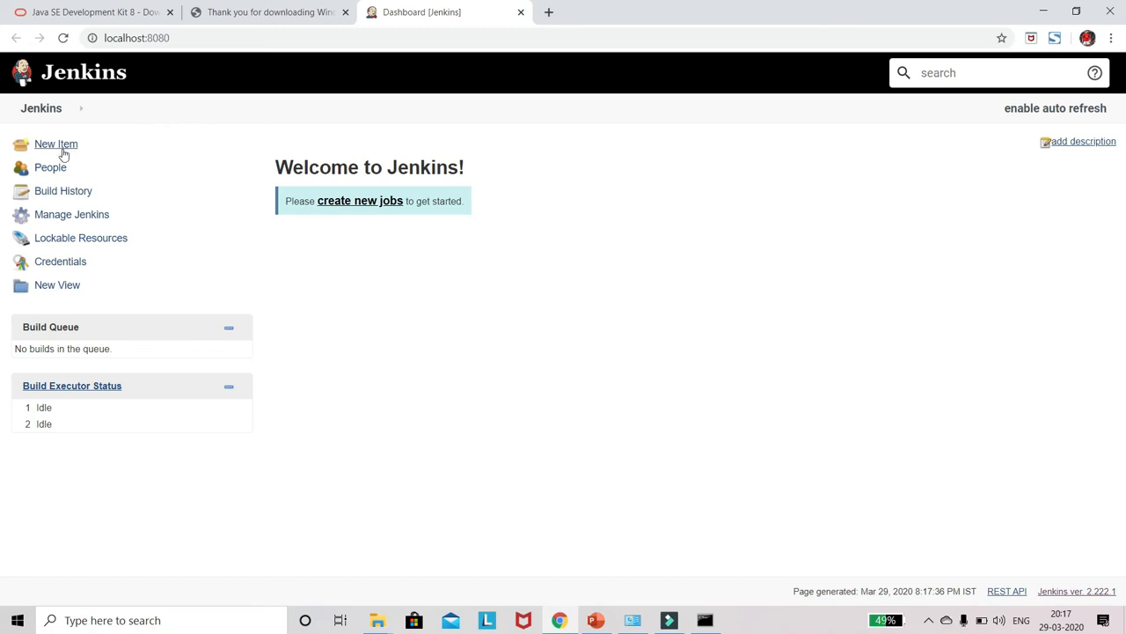
mouse_move(39, 181)
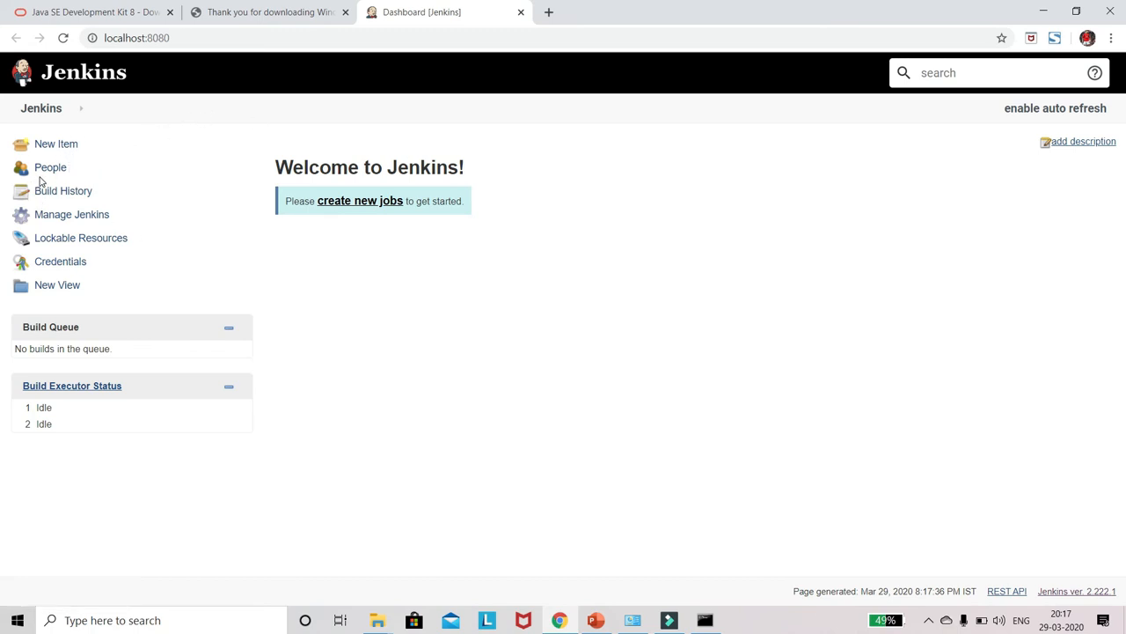
mouse_move(69, 200)
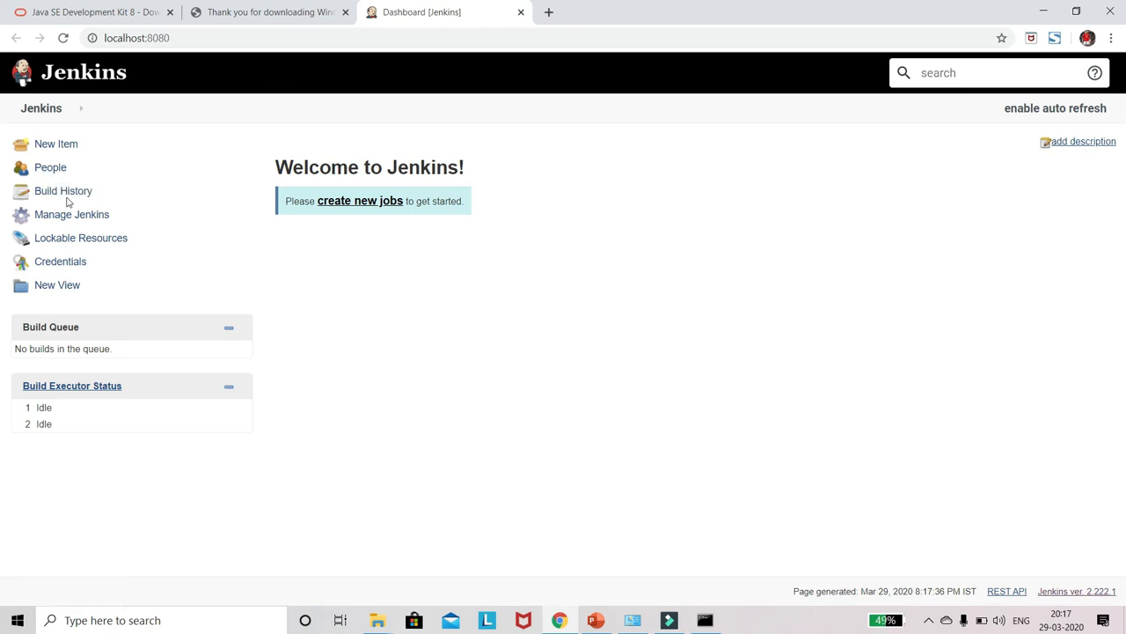
mouse_move(444, 300)
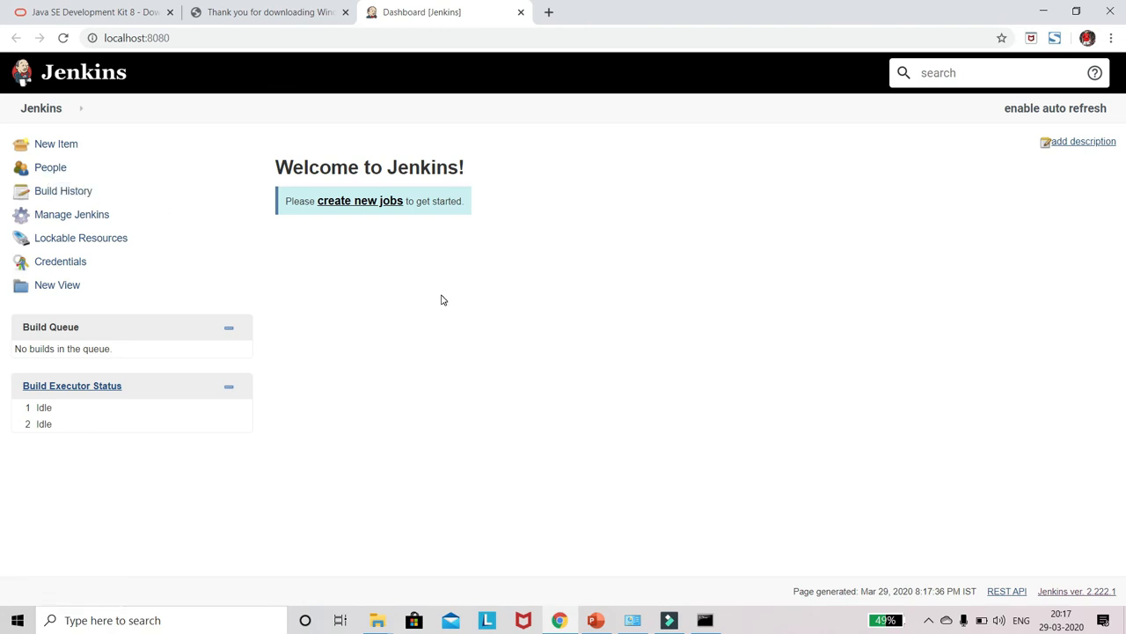
mouse_move(763, 336)
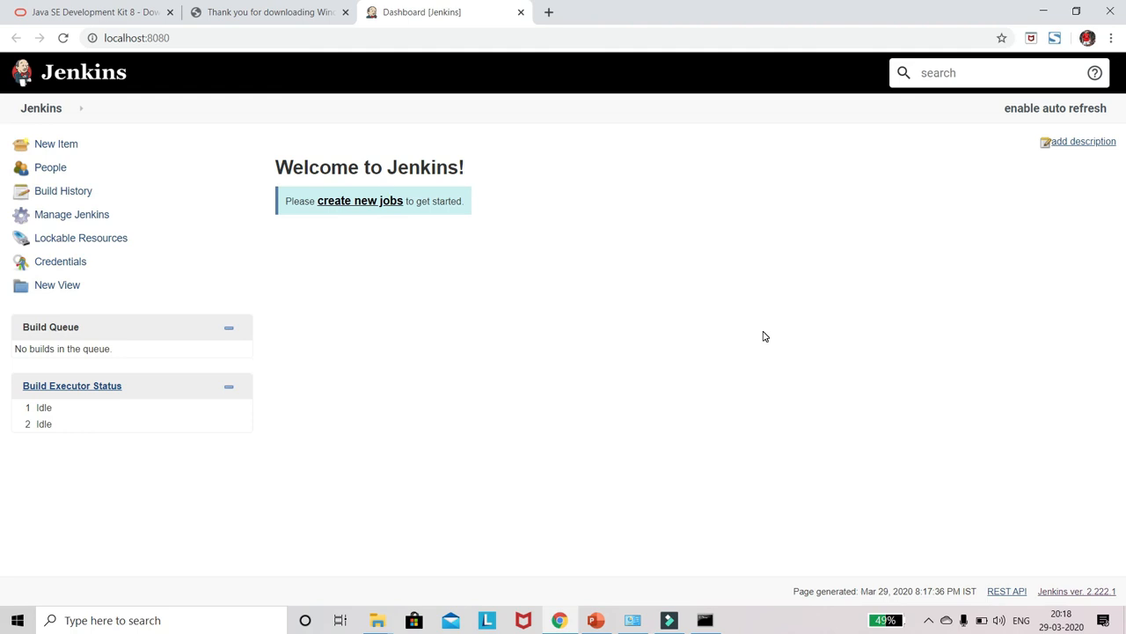